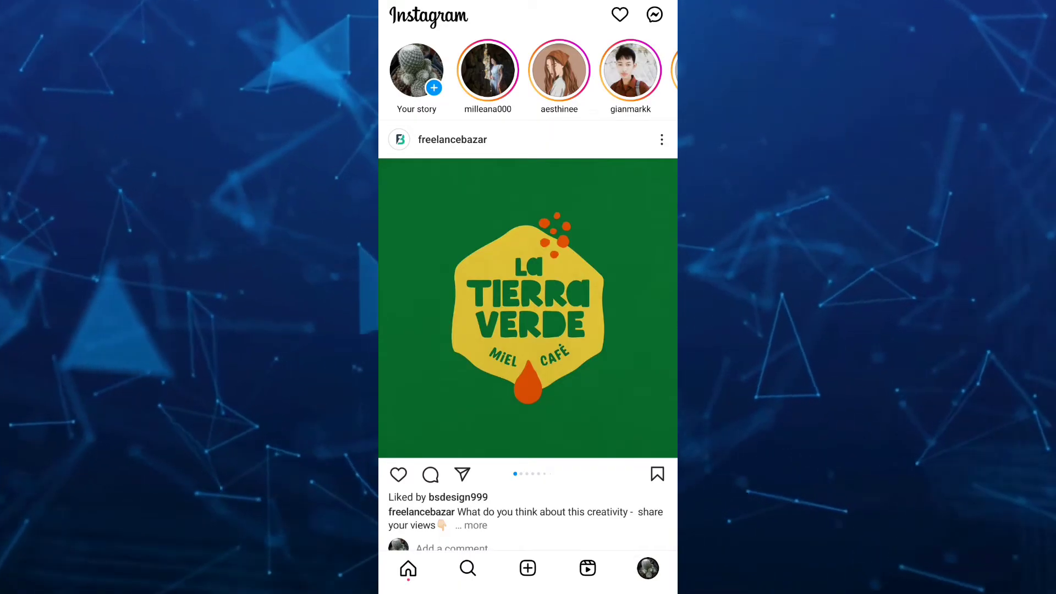
Switch from the main profile to the first extra account via the username switcher.
{"action": "left_click", "coordinate": [646, 568]}
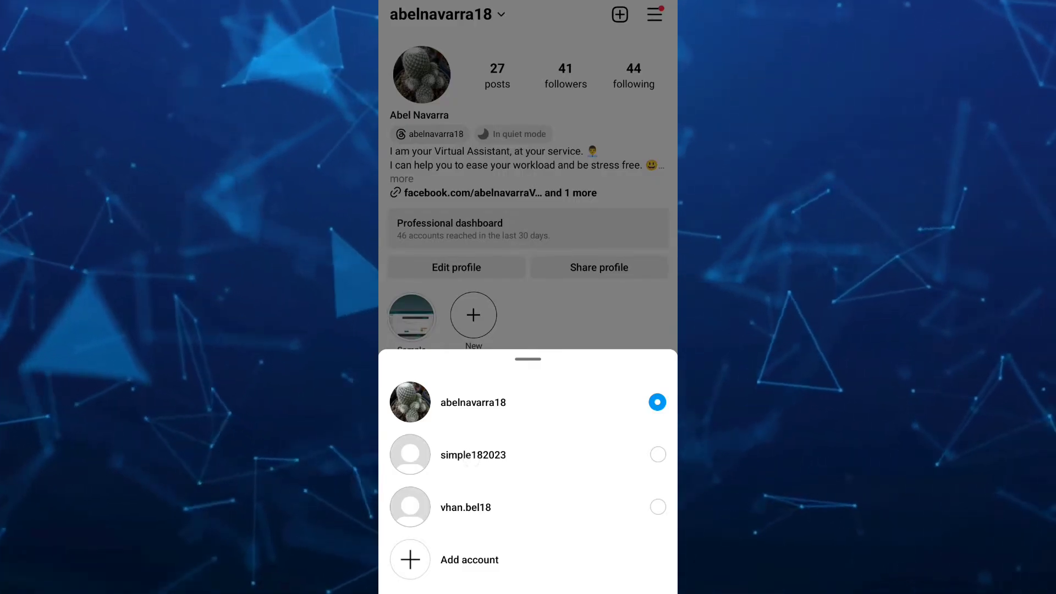
{"action": "left_click", "coordinate": [473, 455]}
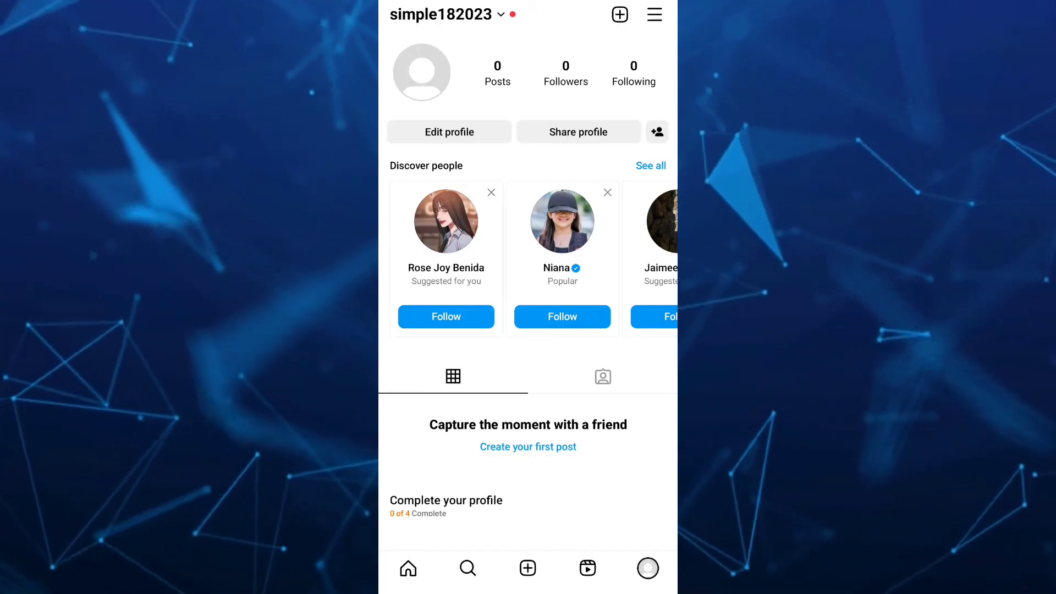
Reach the extra account's Saved login settings through Settings and privacy and Accounts Center.
{"action": "left_click", "coordinate": [652, 15]}
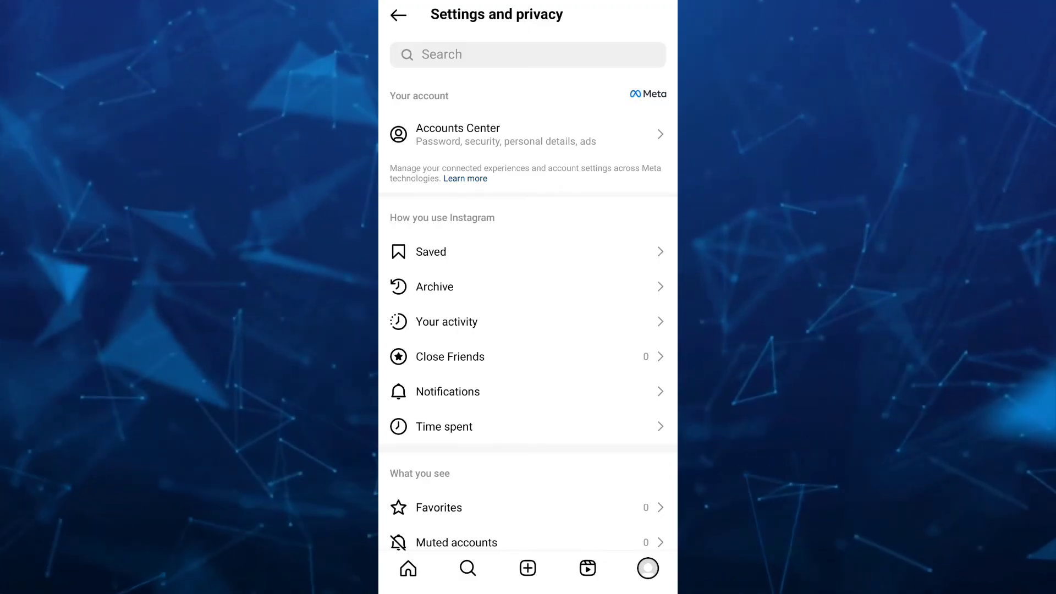
{"action": "left_click", "coordinate": [527, 135]}
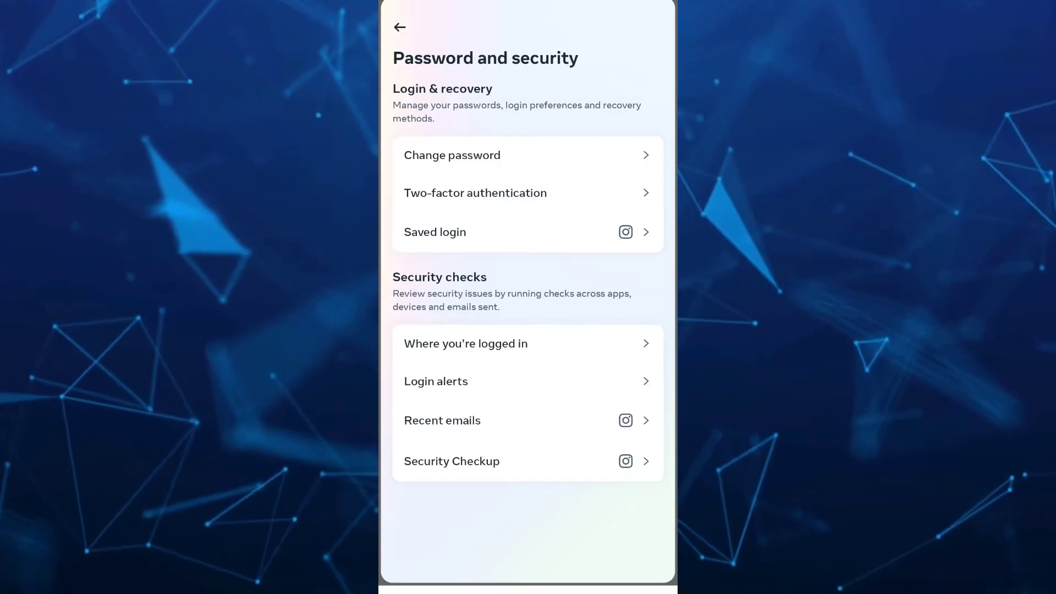
{"action": "left_click", "coordinate": [526, 232]}
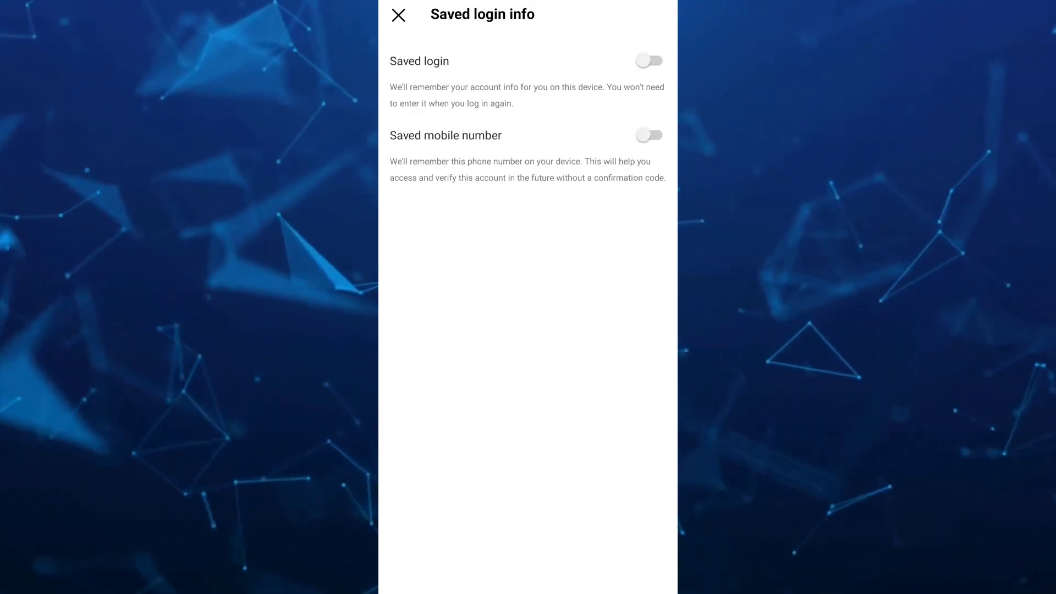
Review the account's logged-in devices under Where you're logged in, then return to the settings list.
{"action": "left_click", "coordinate": [398, 14]}
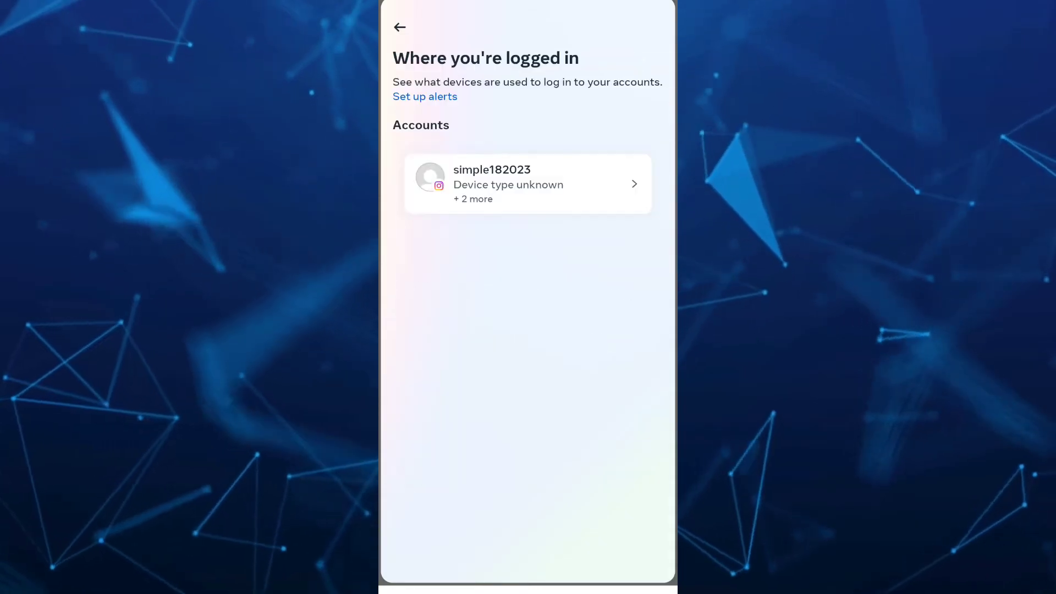
{"action": "left_click", "coordinate": [527, 184]}
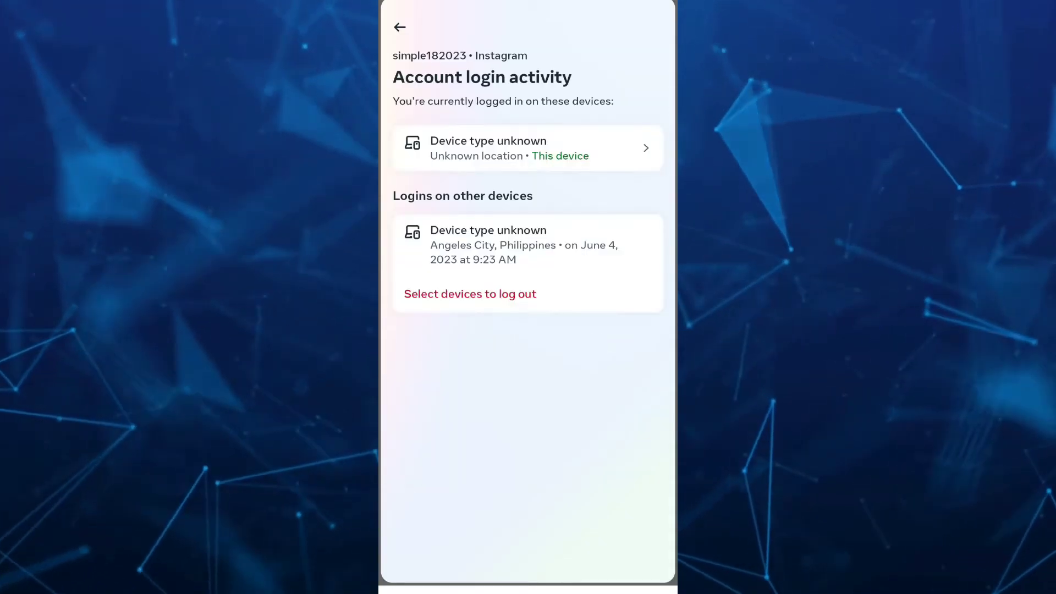
{"action": "left_click", "coordinate": [527, 148]}
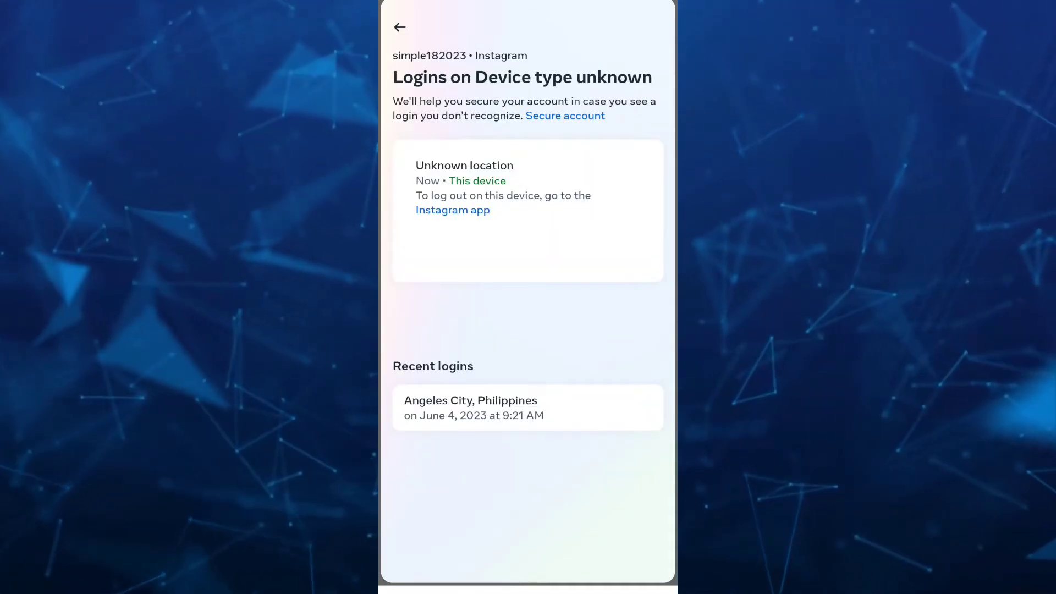
{"action": "left_click", "coordinate": [400, 27]}
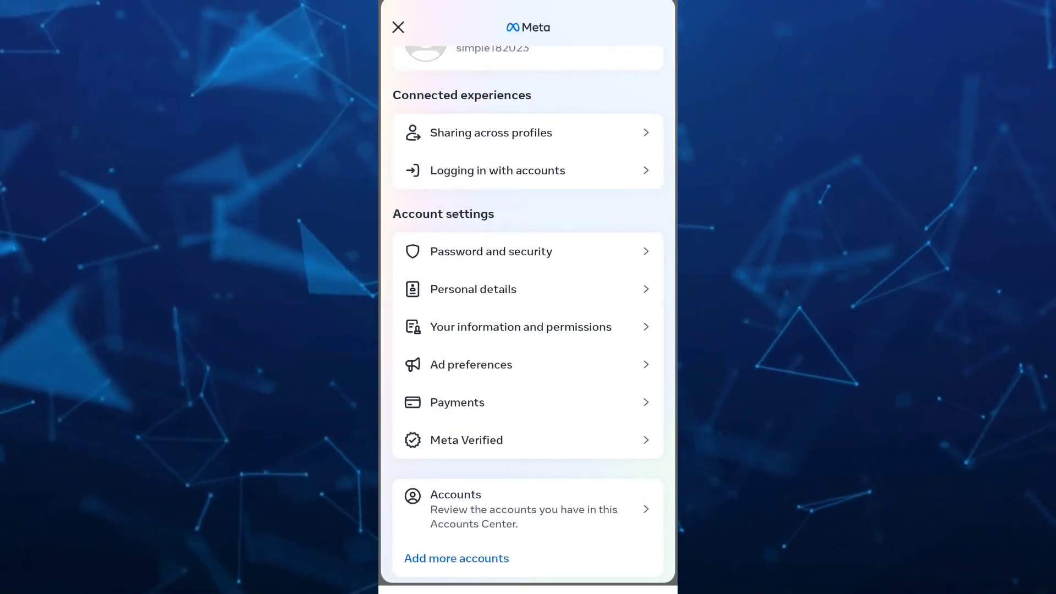
{"action": "left_click", "coordinate": [399, 26]}
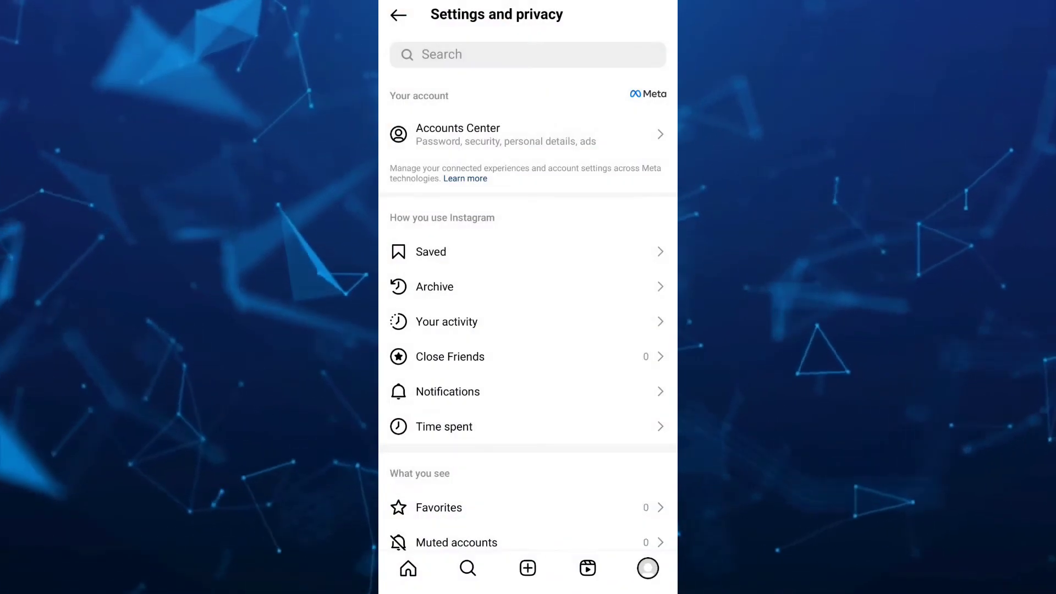
Log out the first extra account from the Login section, choosing Not now for saving login info.
{"action": "left_click", "coordinate": [407, 568]}
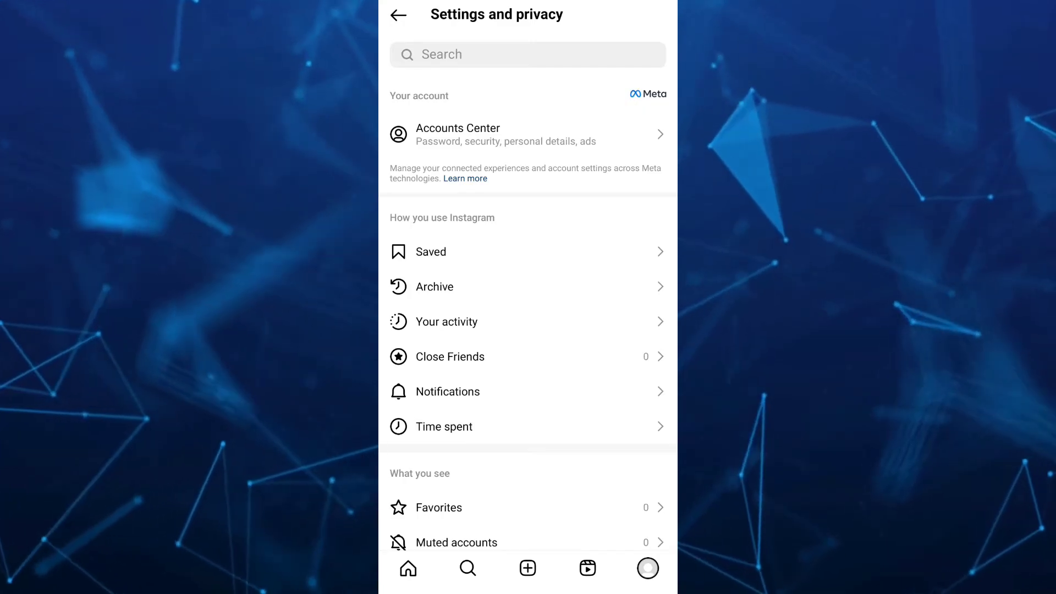
{"action": "scroll", "scroll_direction": "down", "scroll_amount": 3}
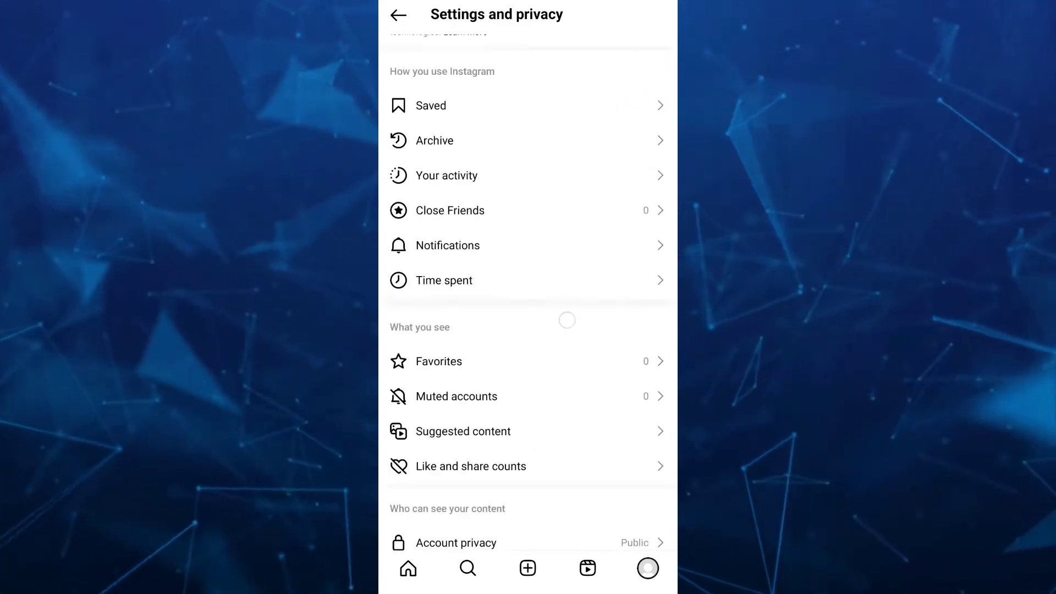
{"action": "scroll", "scroll_direction": "down", "scroll_amount": 3}
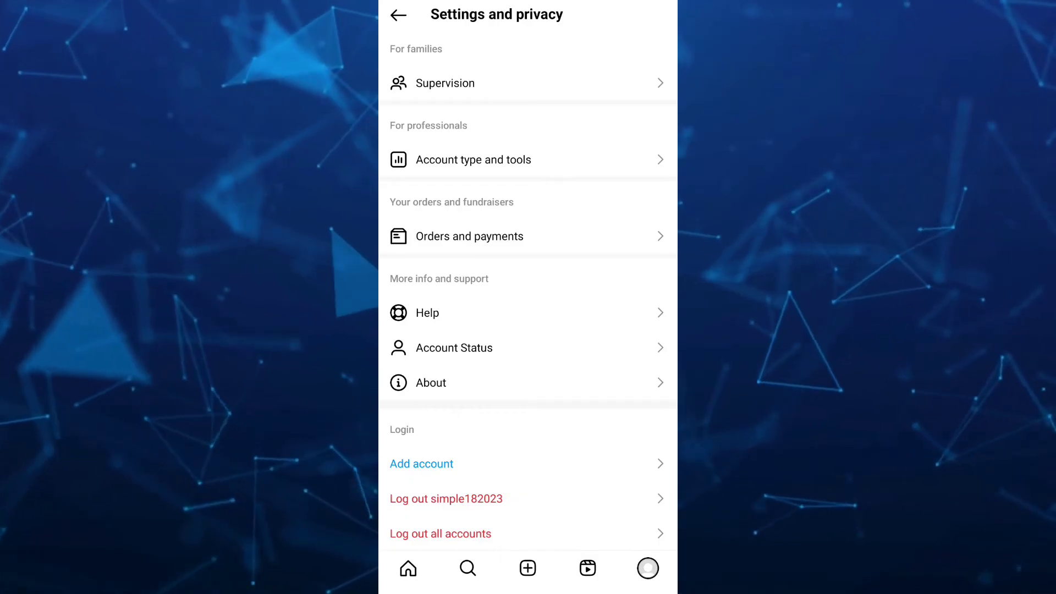
{"action": "left_click", "coordinate": [445, 499]}
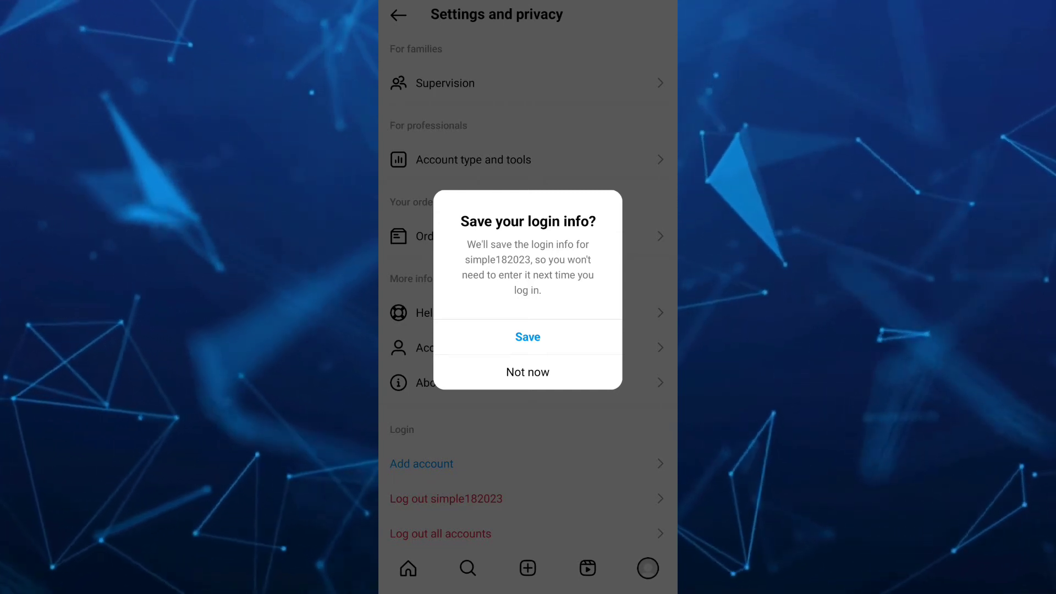
{"action": "left_click", "coordinate": [527, 372]}
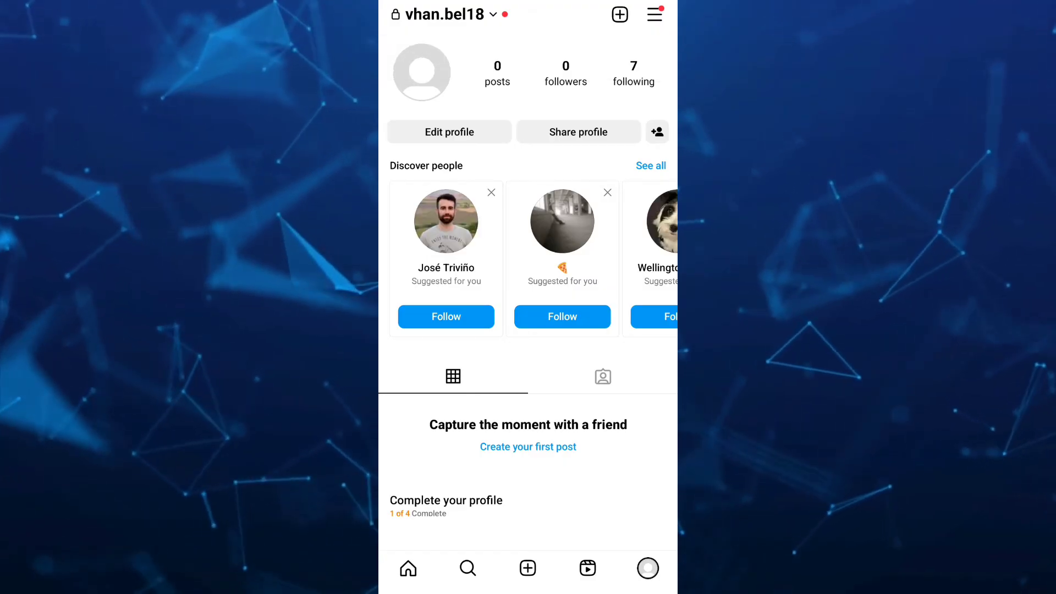
Check the second extra account's Saved login toggles are off in Accounts Center and return to settings.
{"action": "left_click", "coordinate": [653, 15]}
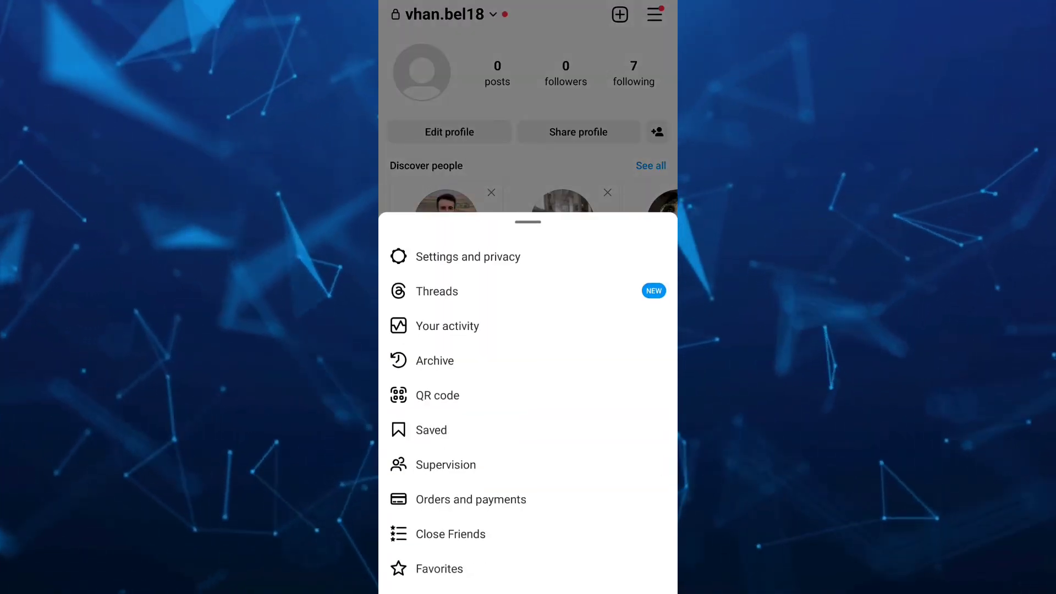
{"action": "left_click", "coordinate": [468, 257]}
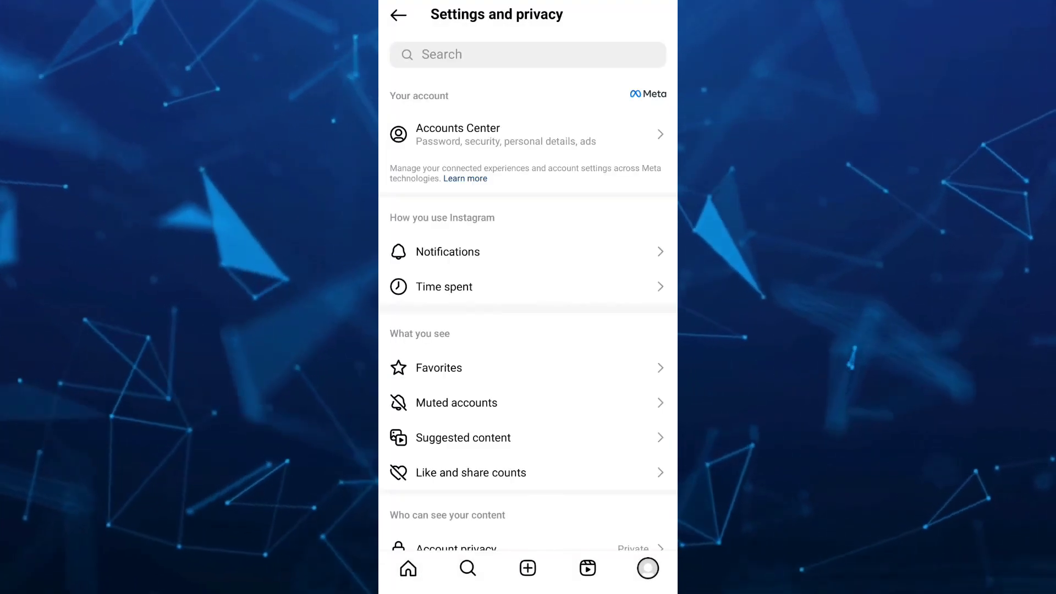
{"action": "left_click", "coordinate": [527, 134]}
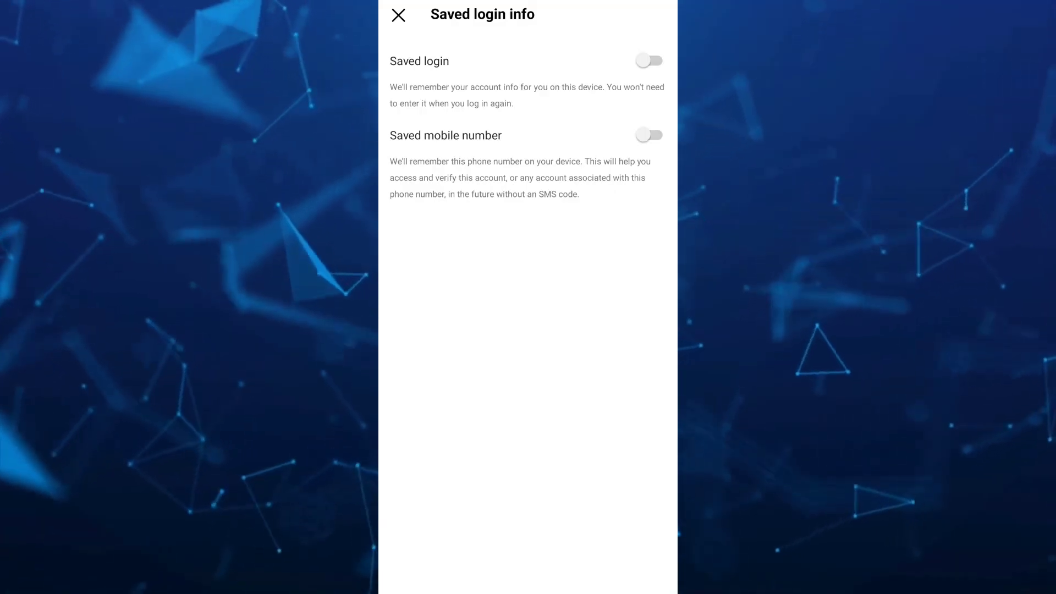
{"action": "left_click", "coordinate": [398, 14]}
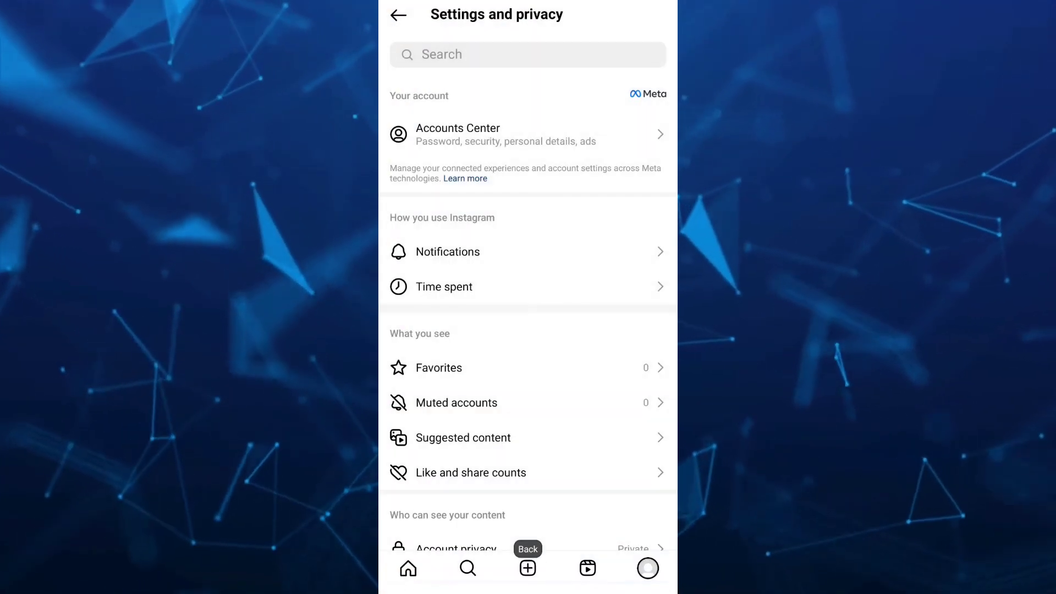
Log out the second extra account from the Login section, choosing Not now for saving login info.
{"action": "scroll", "scroll_direction": "down", "scroll_amount": 3}
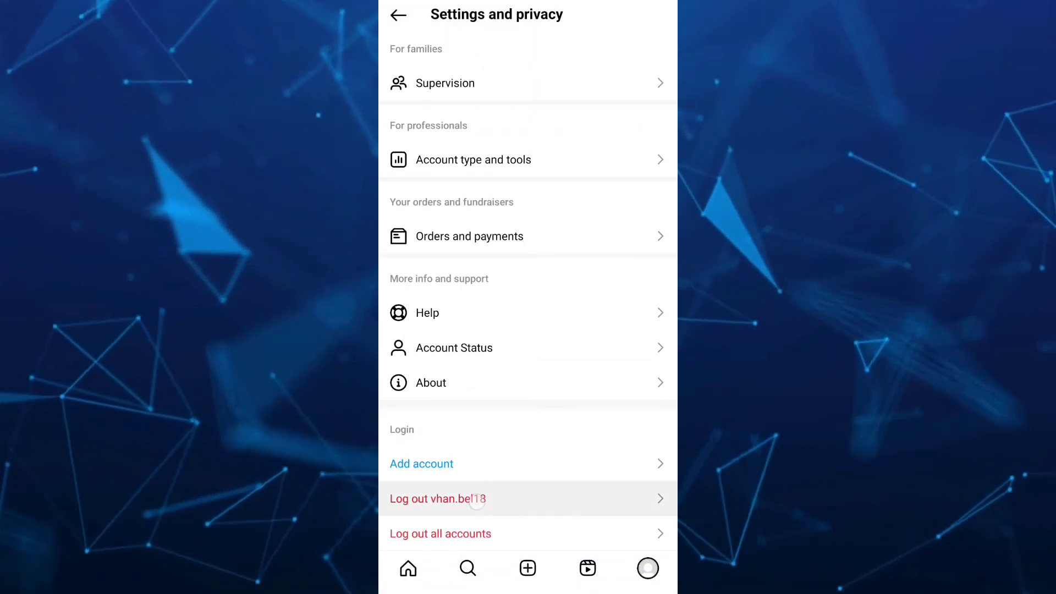
{"action": "left_click", "coordinate": [436, 499]}
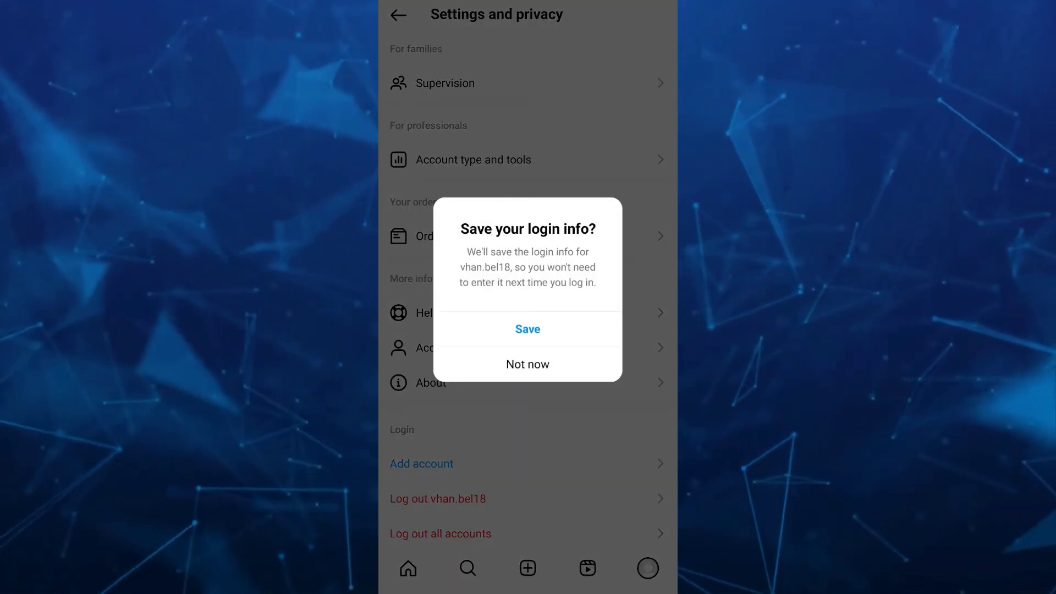
{"action": "left_click", "coordinate": [529, 364]}
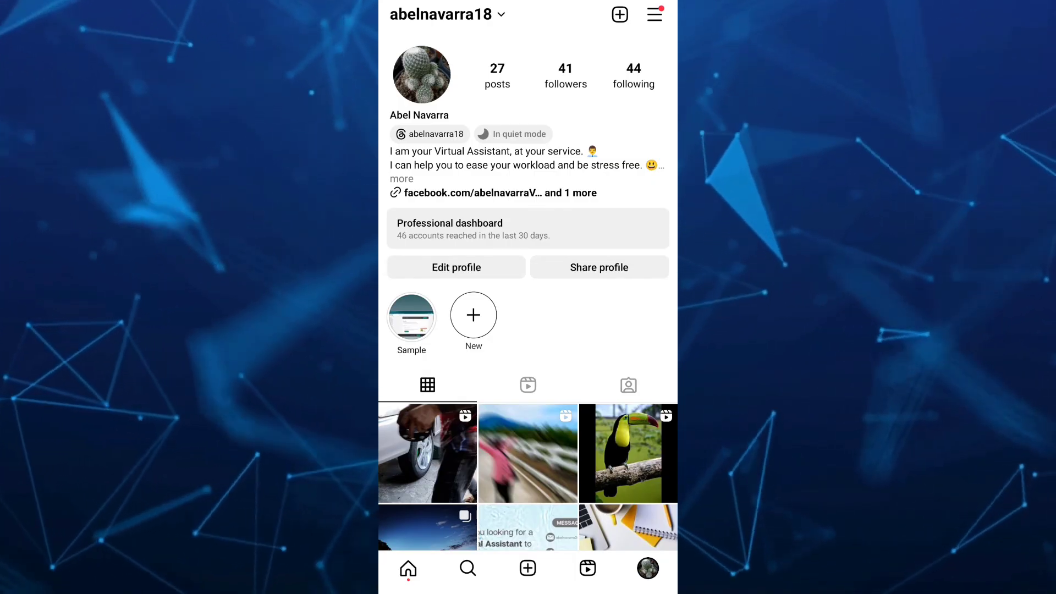
Return to the main account's Home feed and scroll through recent posts.
{"action": "left_click", "coordinate": [407, 568]}
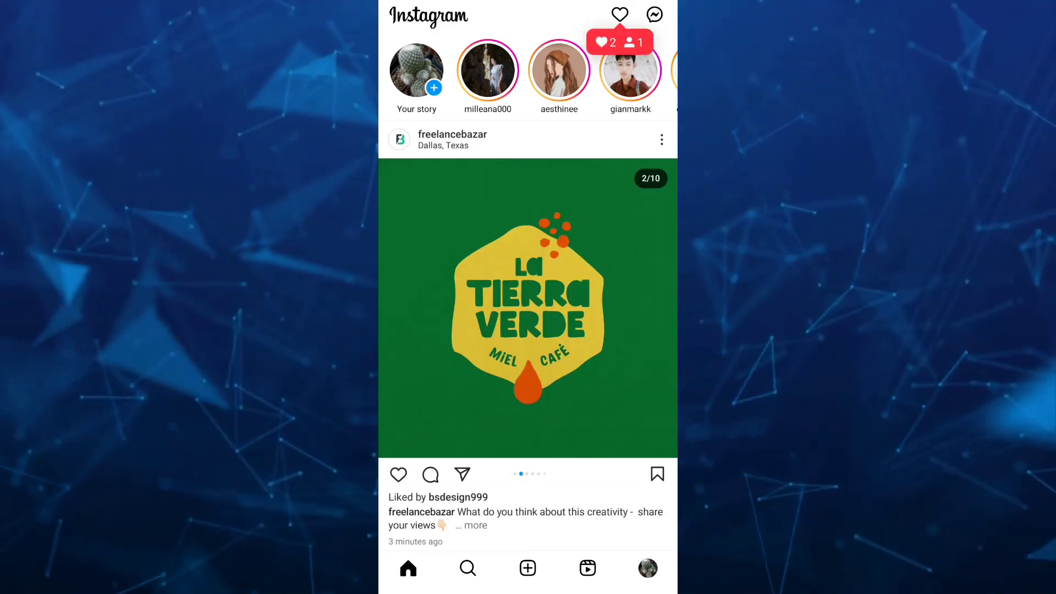
{"action": "scroll", "scroll_direction": "up", "scroll_amount": 3}
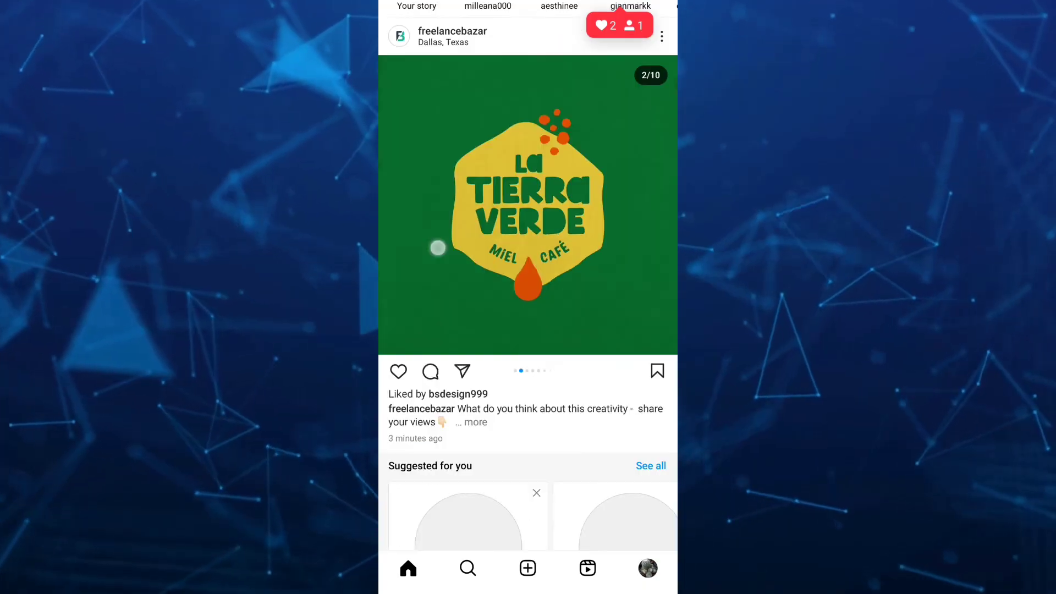